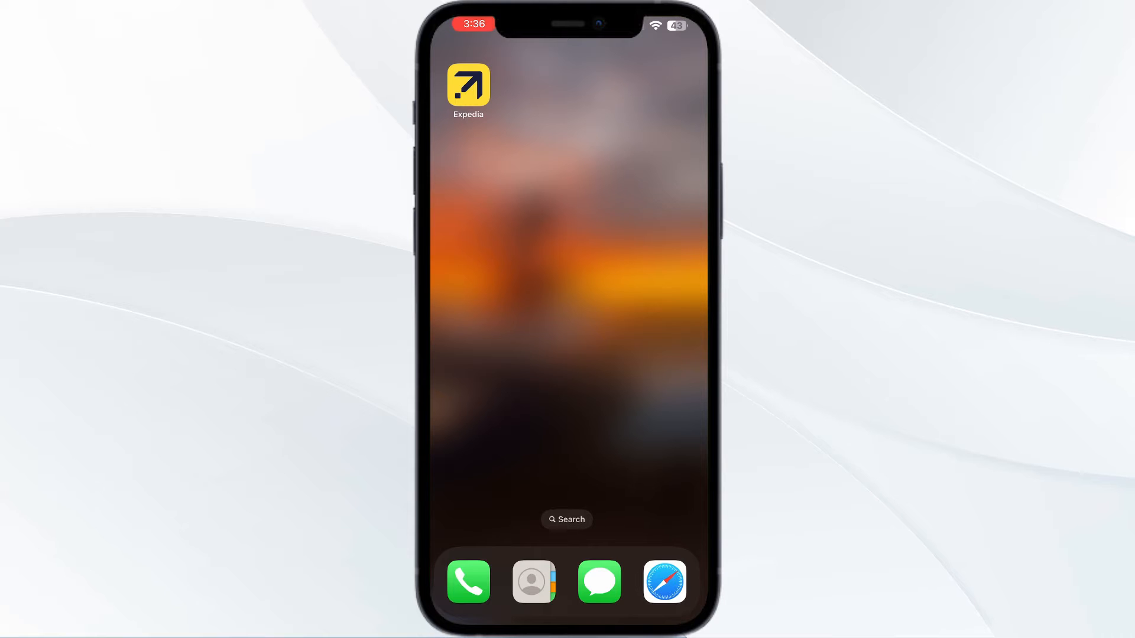
Step: Launch the Expedia app from the iOS Home Screen
click(468, 85)
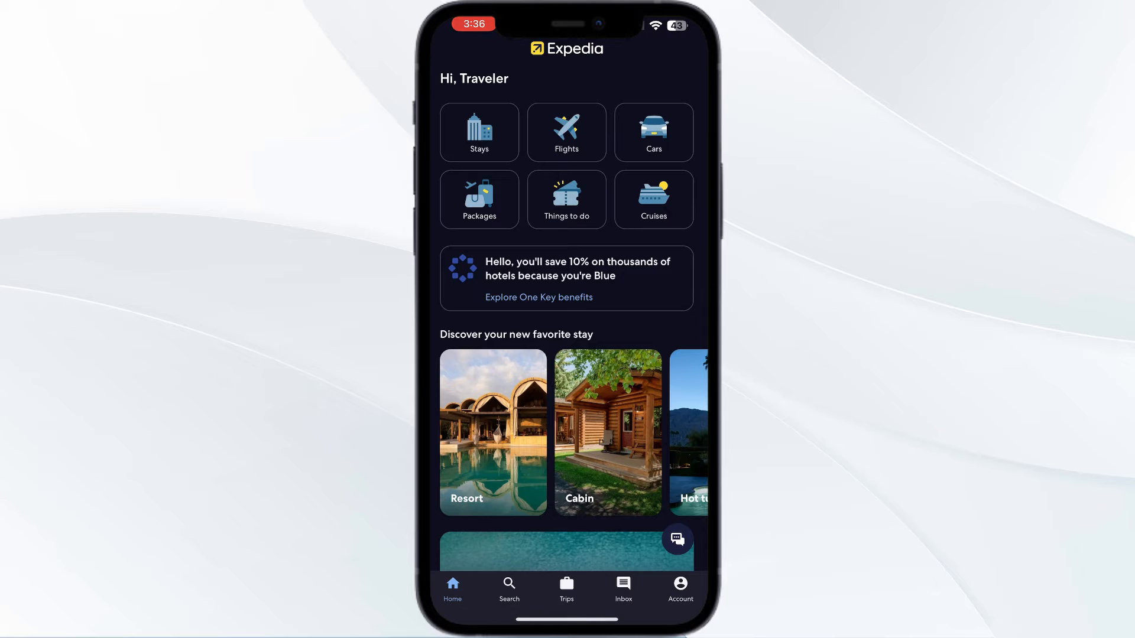
Step: Go to the Trips page, which shows no upcoming trips
click(566, 589)
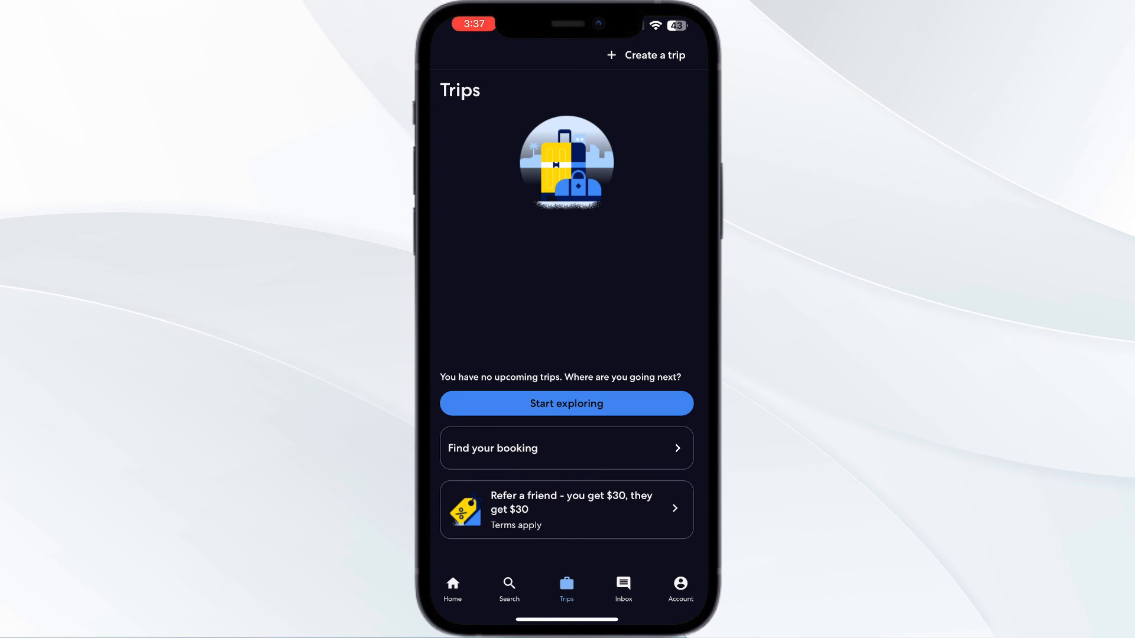
Step: Create a new named trip and save it, showing the 'Trip saved' confirmation
click(646, 55)
text(C)
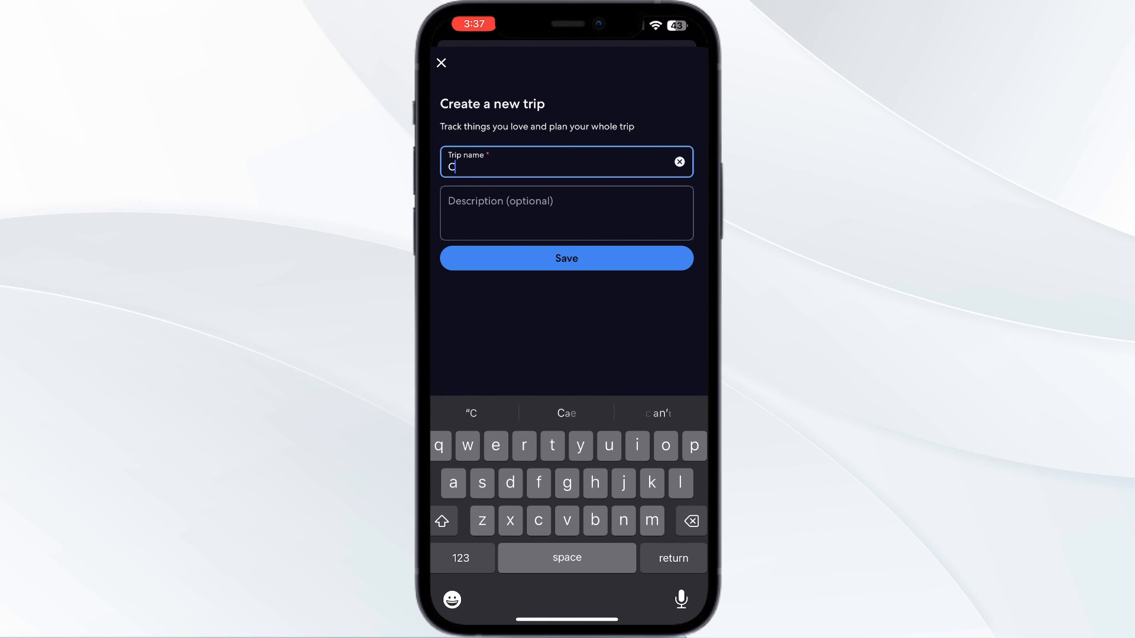
click(566, 257)
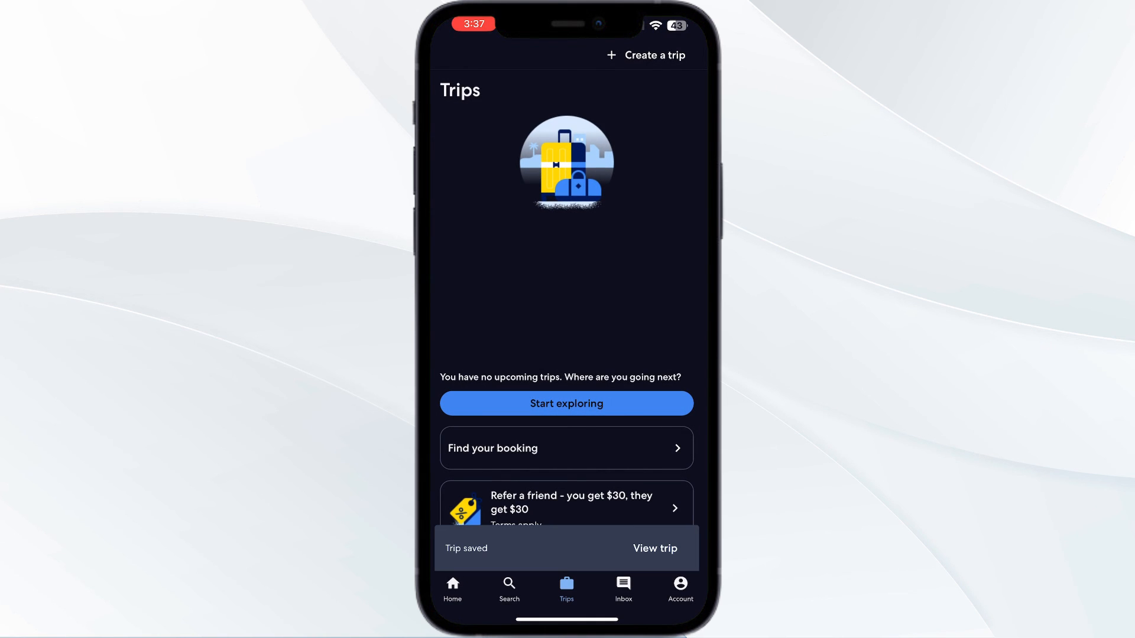